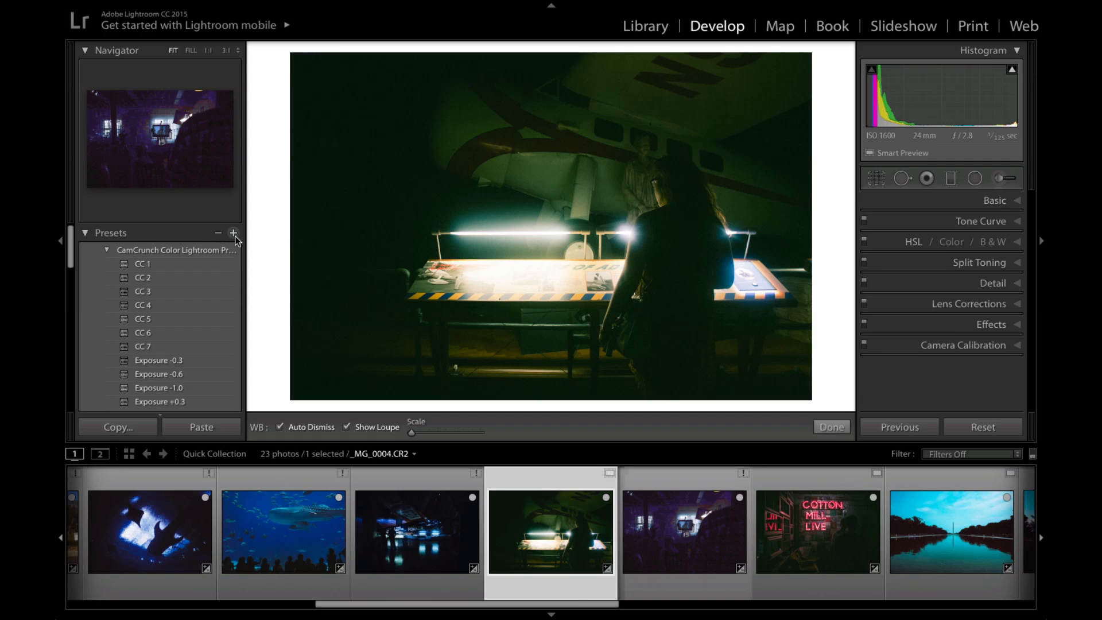
pyautogui.moveTo(234, 234)
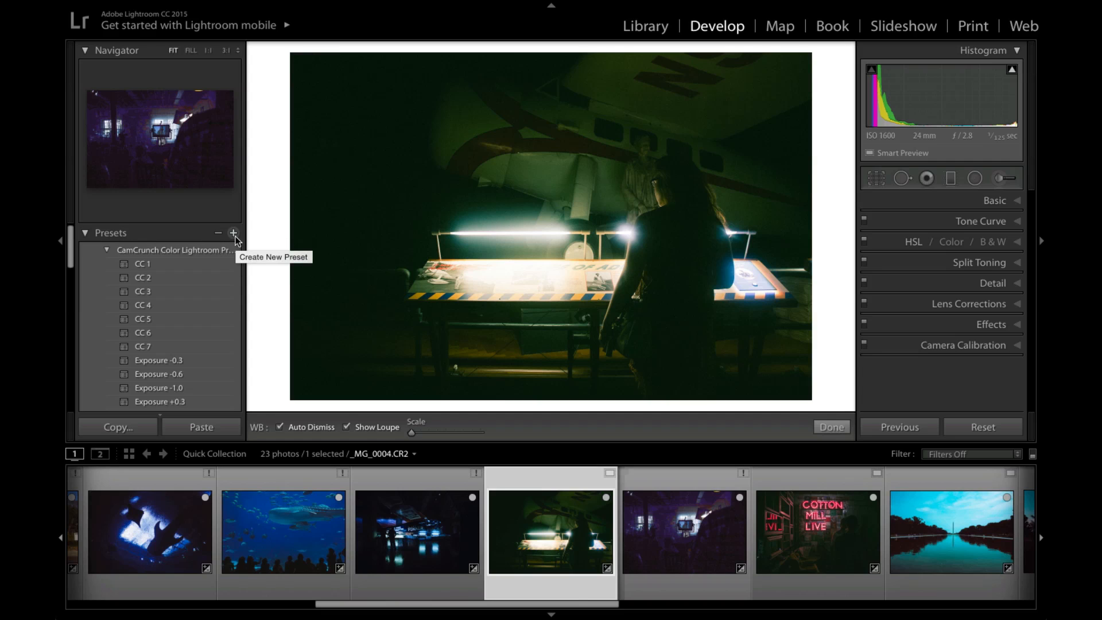
# Open the New Develop Preset dialog from the Presets panel's + button.
pyautogui.click(233, 233)
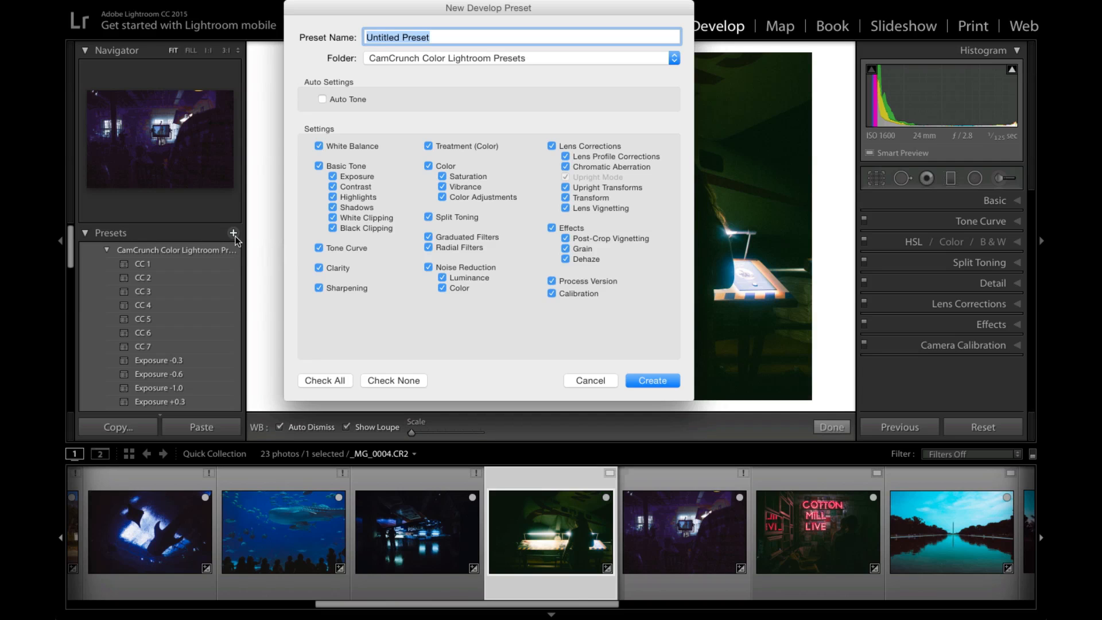
pyautogui.moveTo(515, 221)
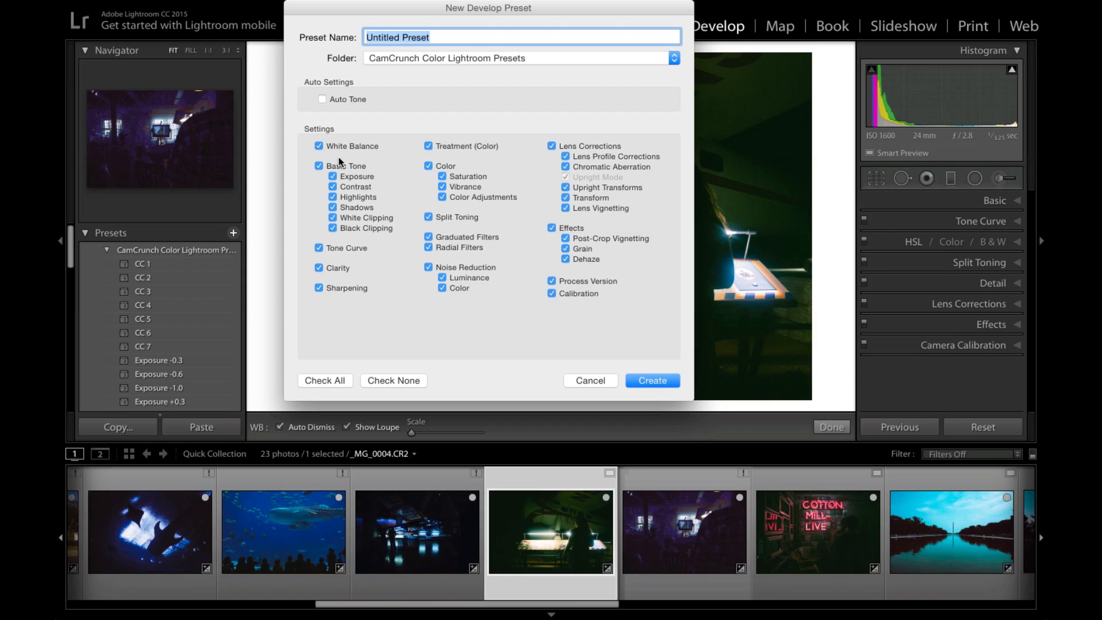
pyautogui.click(394, 380)
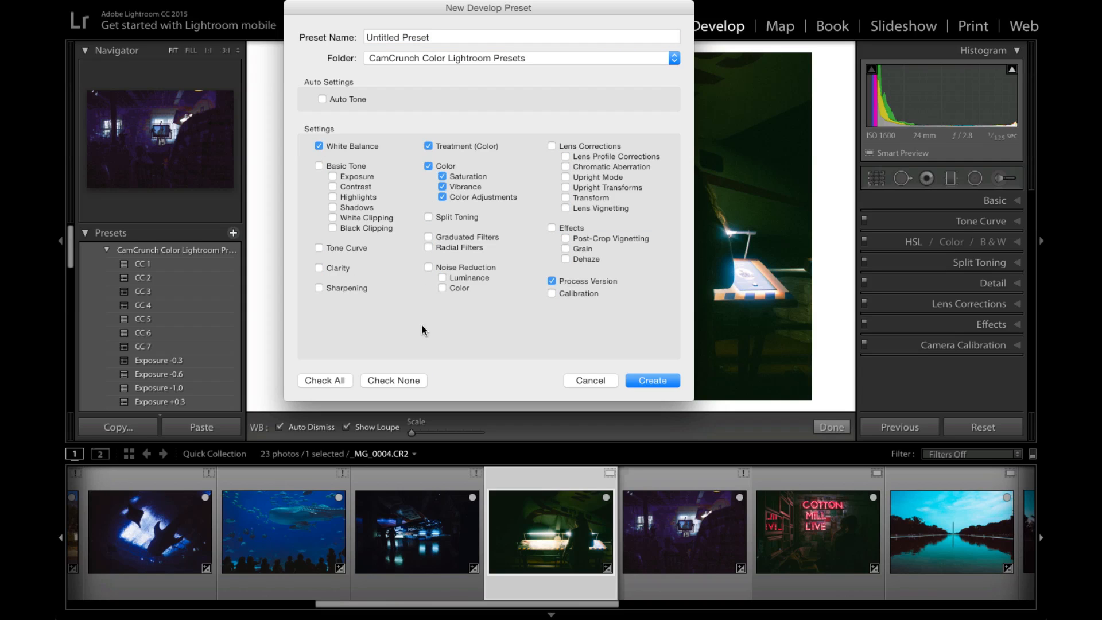
pyautogui.click(429, 267)
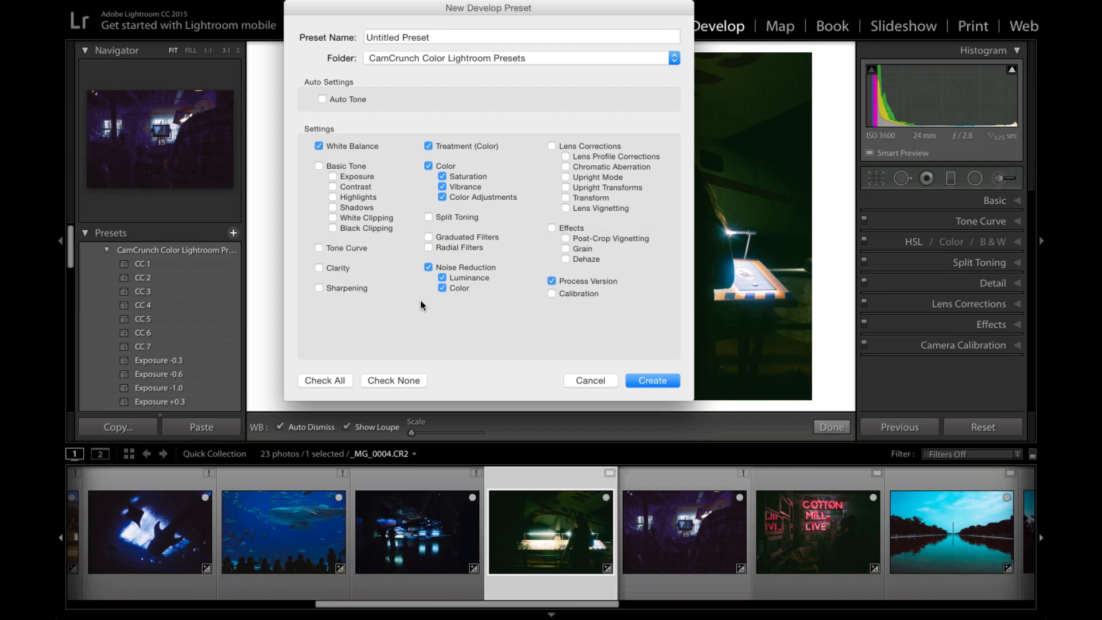
pyautogui.click(324, 380)
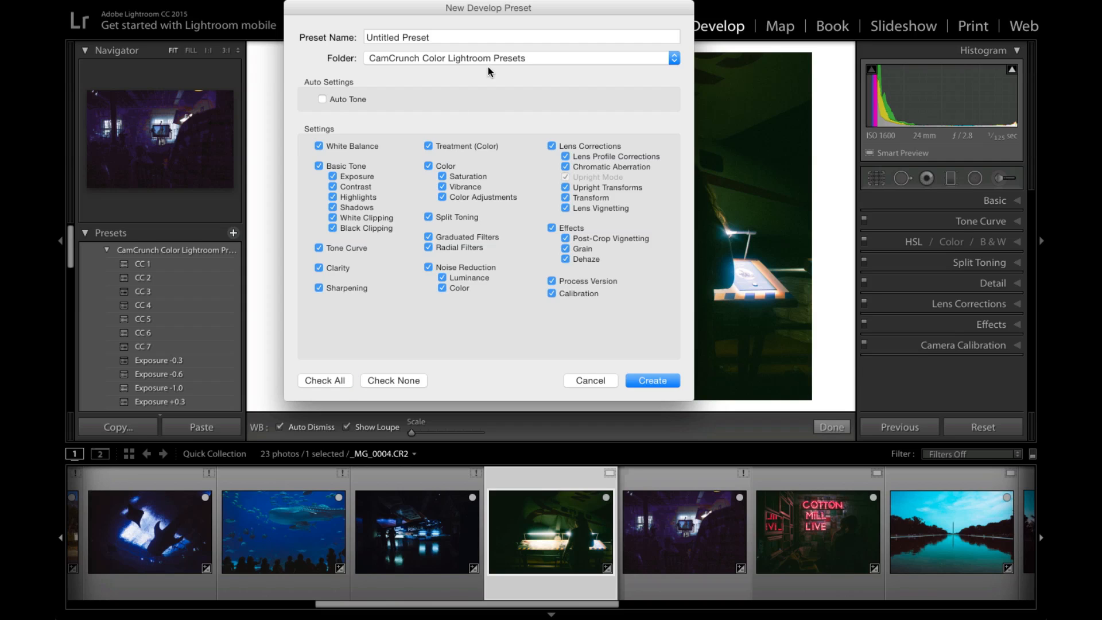
pyautogui.click(492, 37)
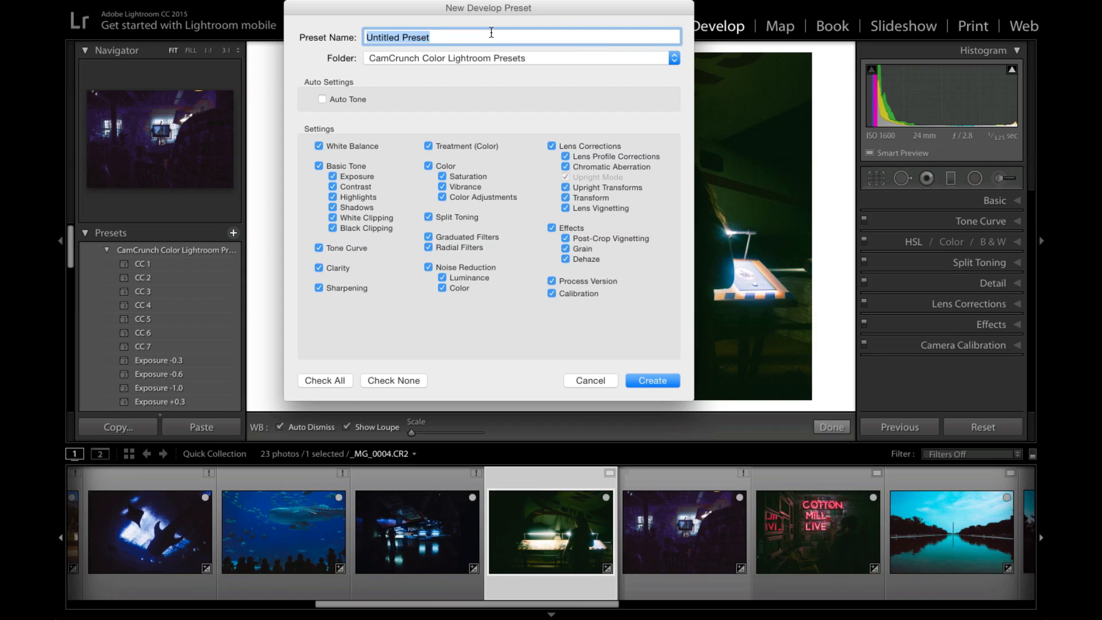
# Enter 'New Preset 1' as the preset name.
pyautogui.write('N')
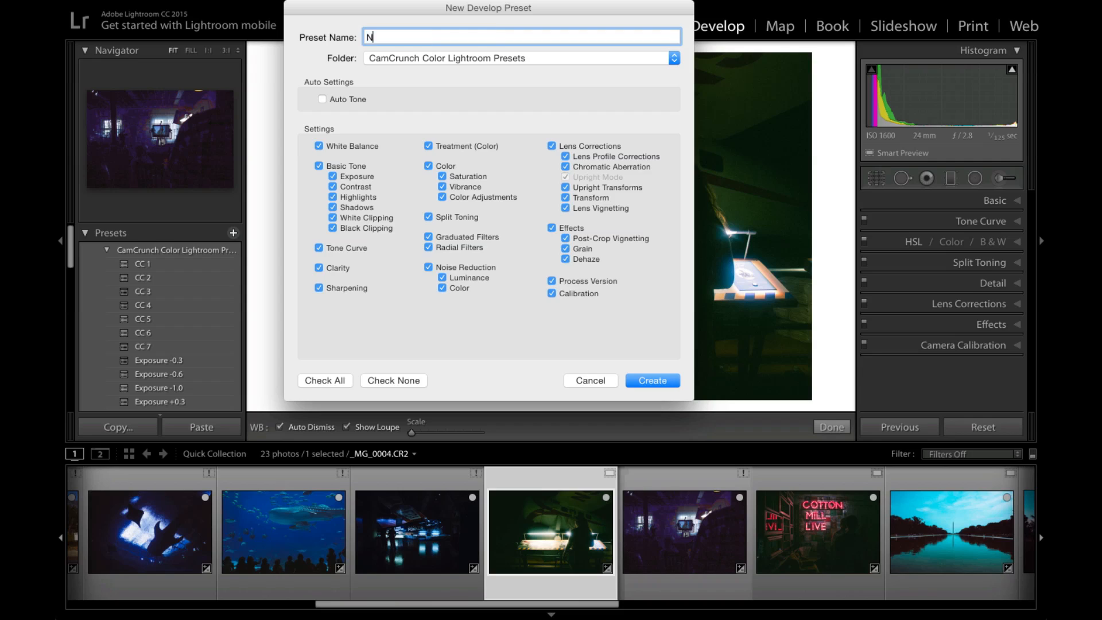
pyautogui.write('ew Preset 1')
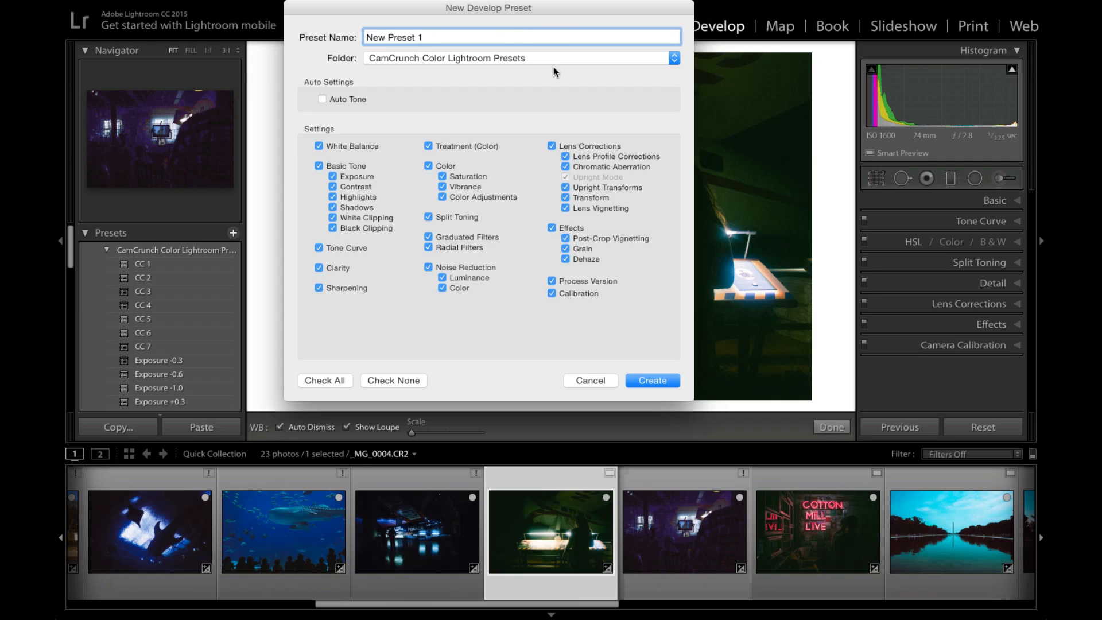
pyautogui.moveTo(552, 89)
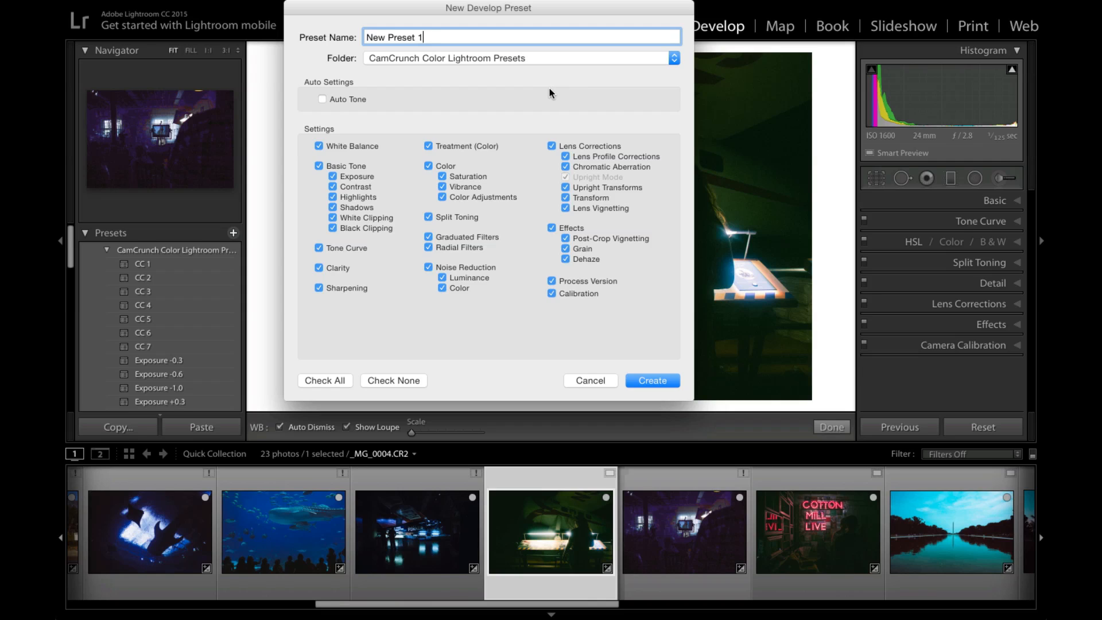
pyautogui.moveTo(523, 110)
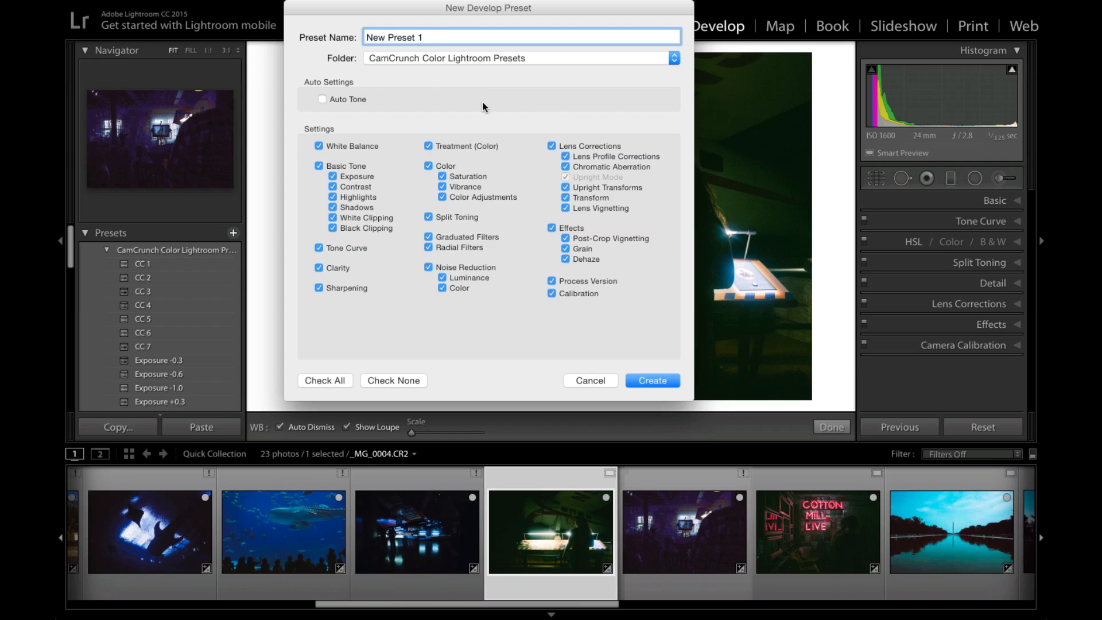
pyautogui.moveTo(599, 355)
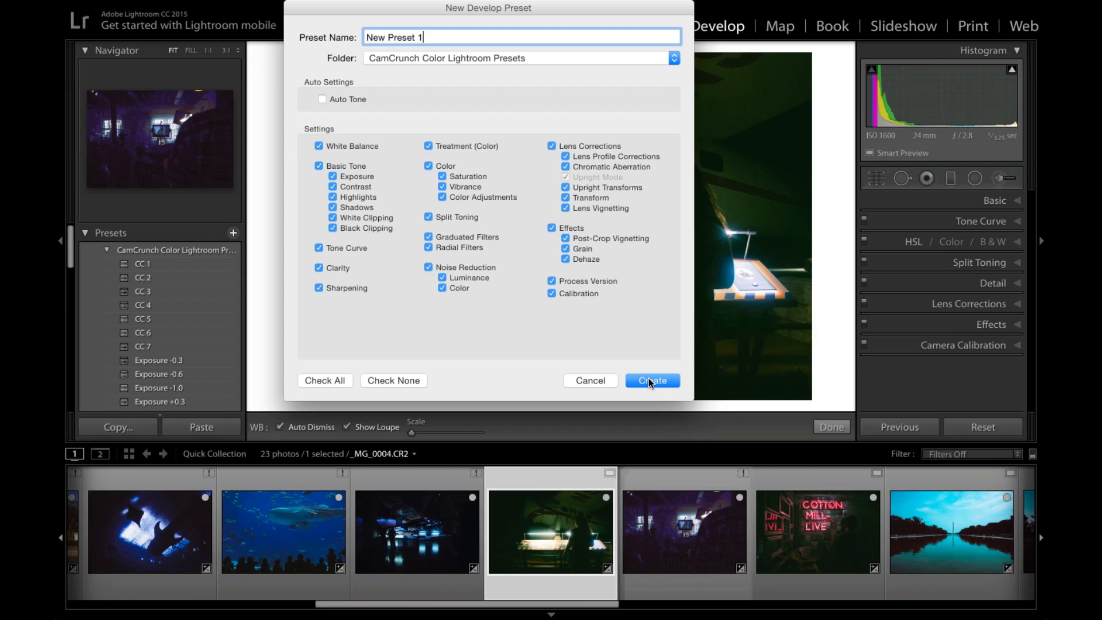
# Create the preset, triggering the 'preset already exists' warning.
pyautogui.click(653, 381)
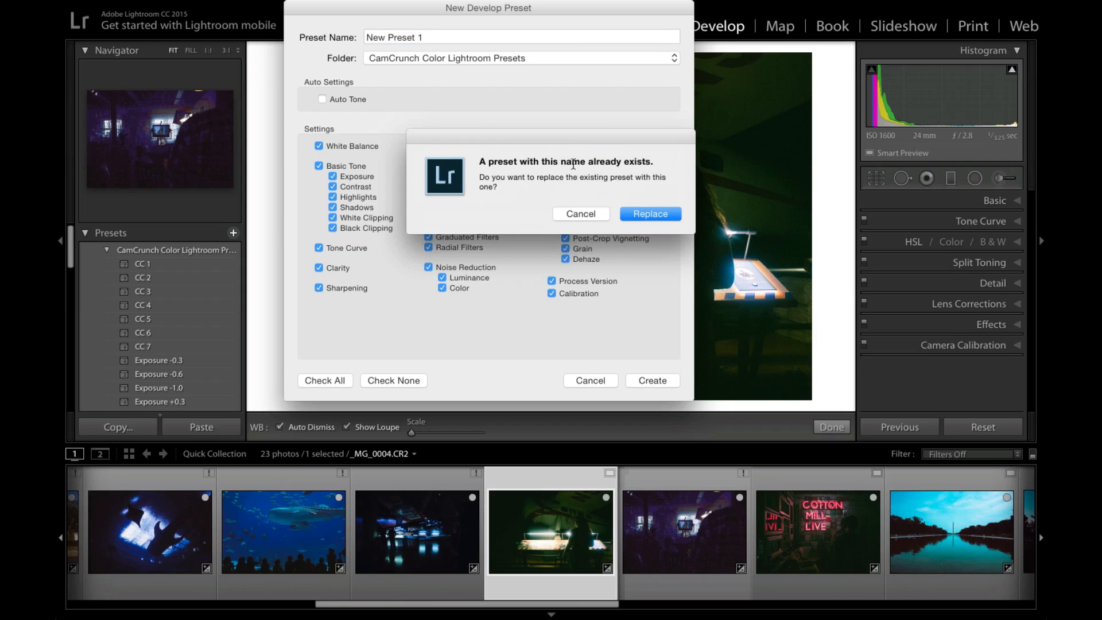
pyautogui.moveTo(582, 174)
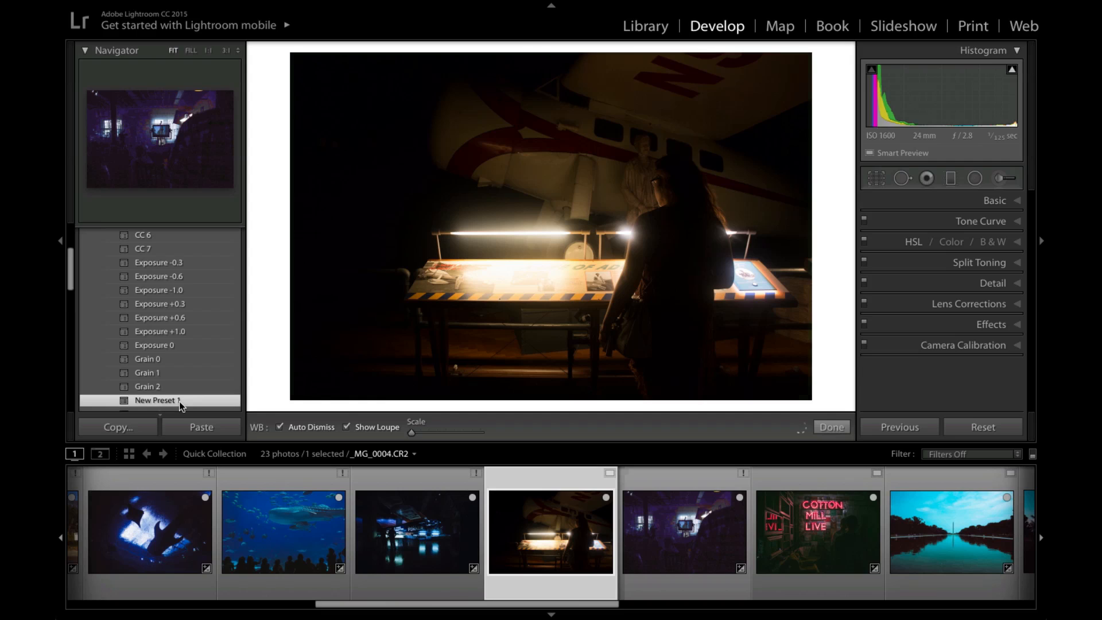
# Select the COTTON MILL LIVE photo in the filmstrip and apply New Preset 1.
pyautogui.click(161, 400)
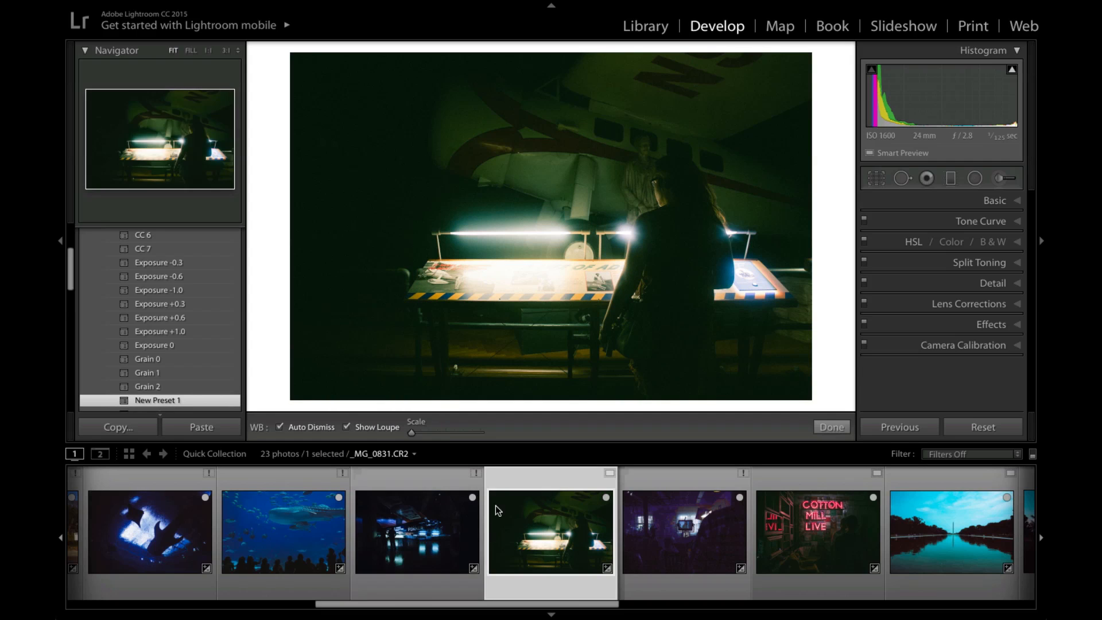
pyautogui.click(683, 536)
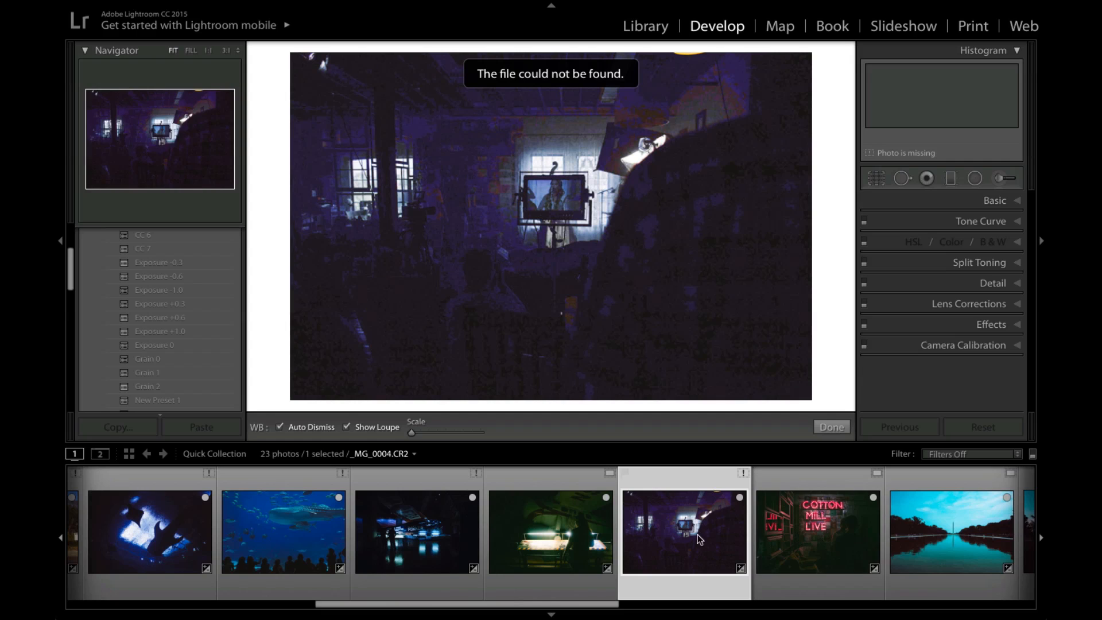
pyautogui.click(817, 532)
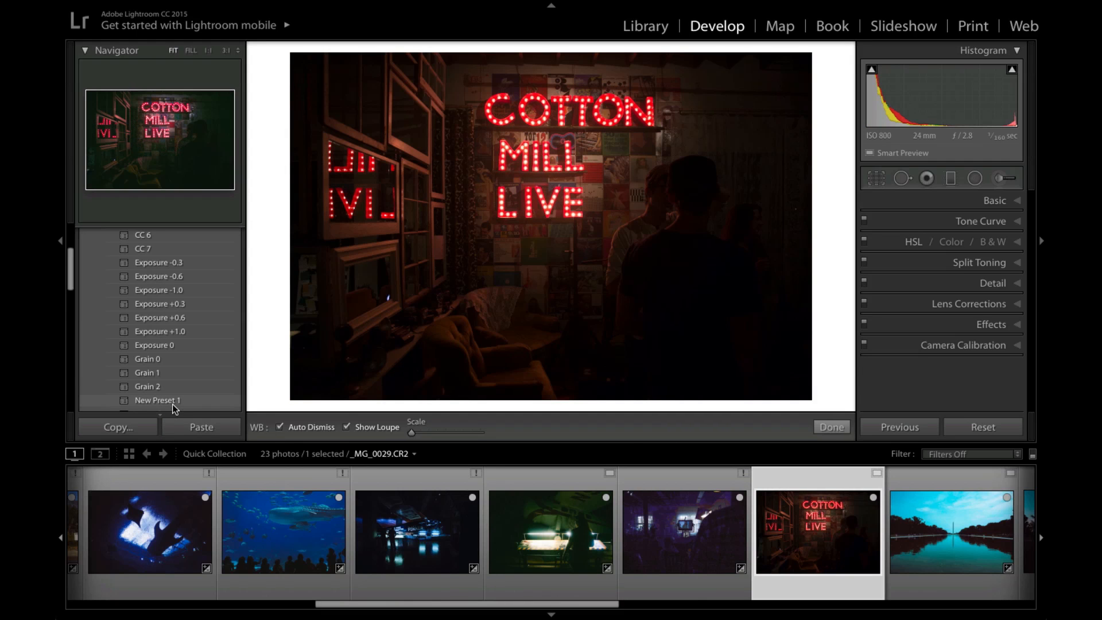
pyautogui.click(157, 400)
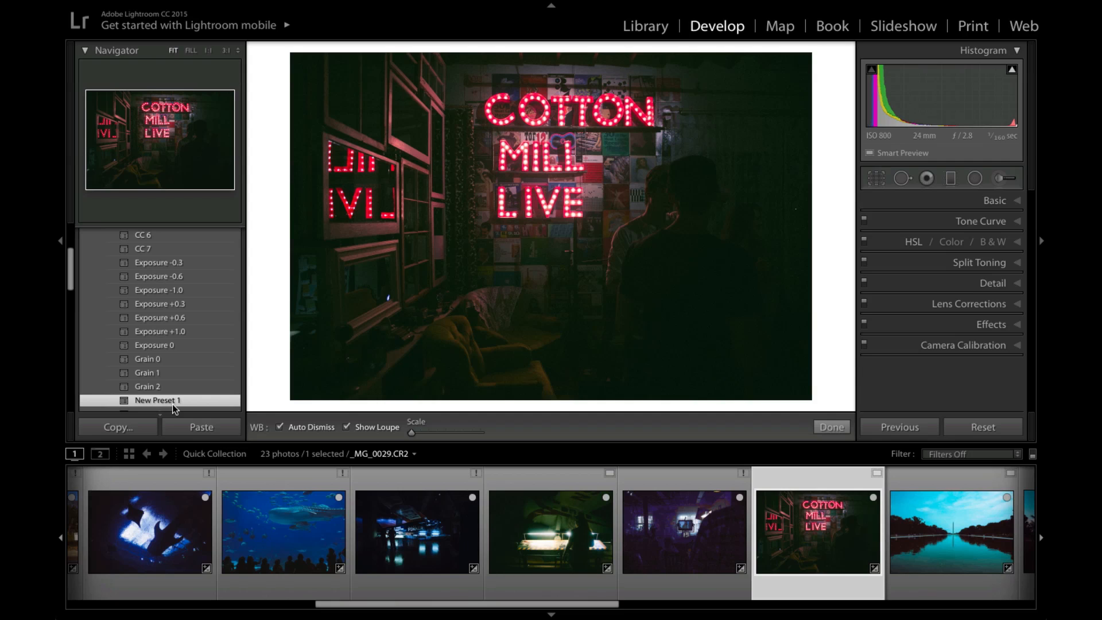